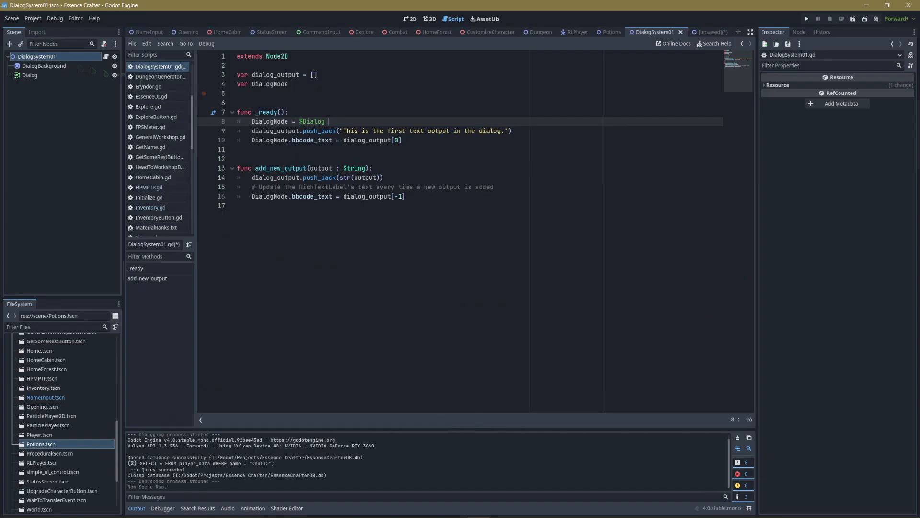
Select the Dialog node to view its RichTextLabel properties and default text
left_click(30, 75)
type("#")
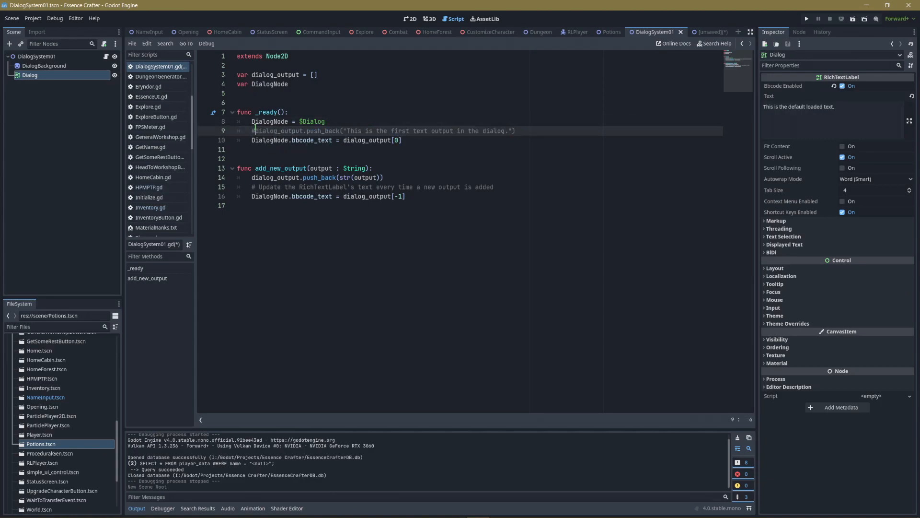
Place the cursor in the first push_back dialog message on line 9
left_click(402, 140)
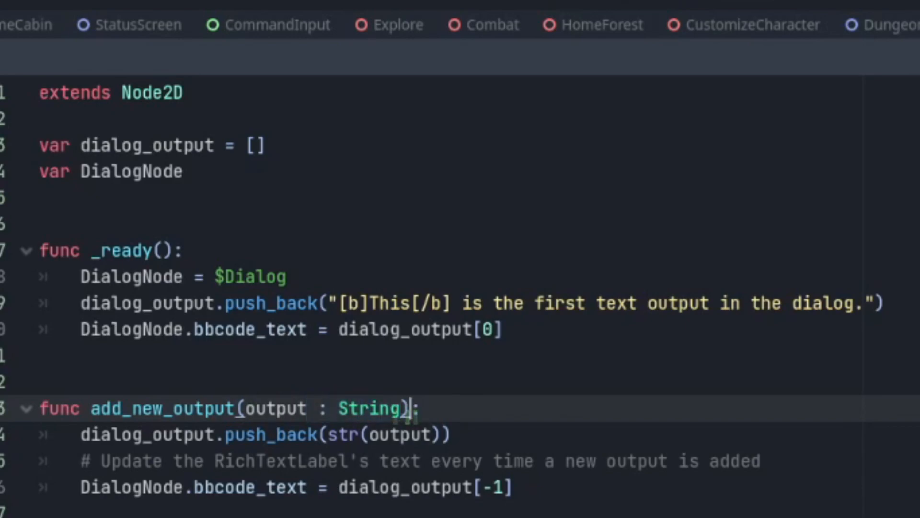
double_click(390, 434)
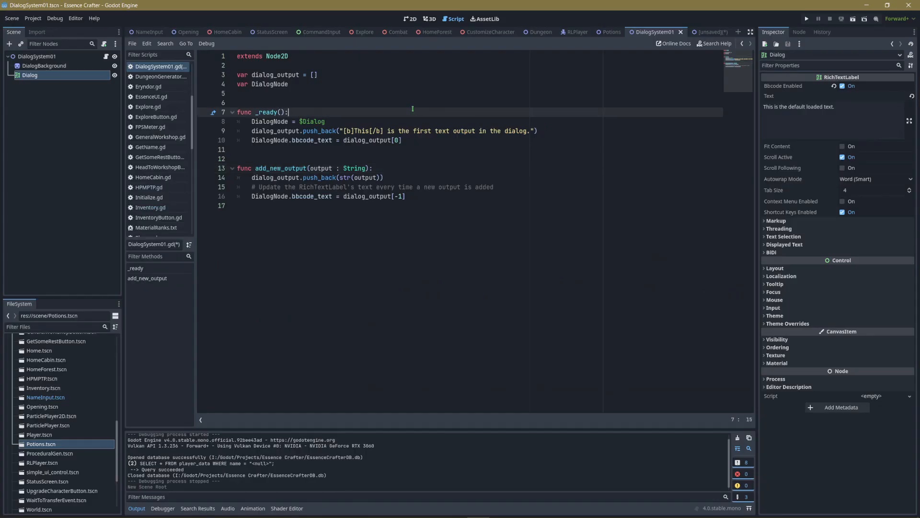
left_click(612, 31)
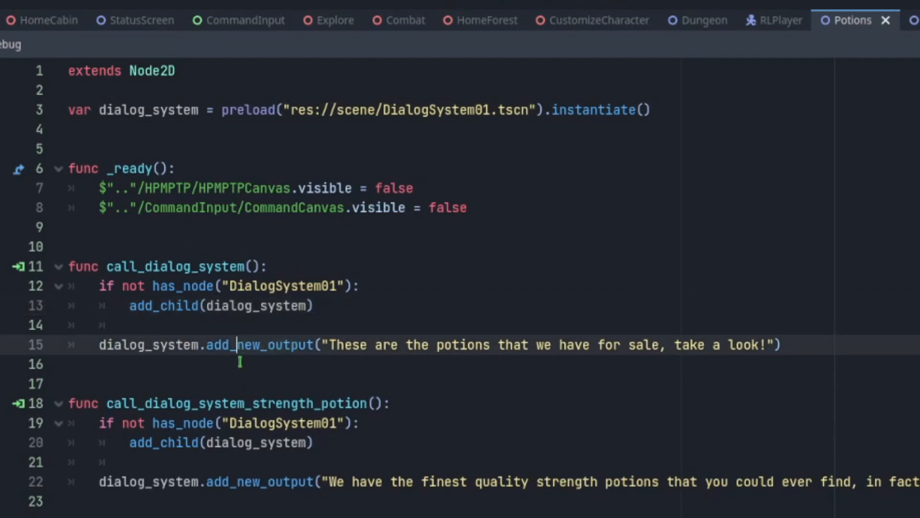
Go to the potions-for-sale dialog call, then dismiss with Escape
left_click(912, 20)
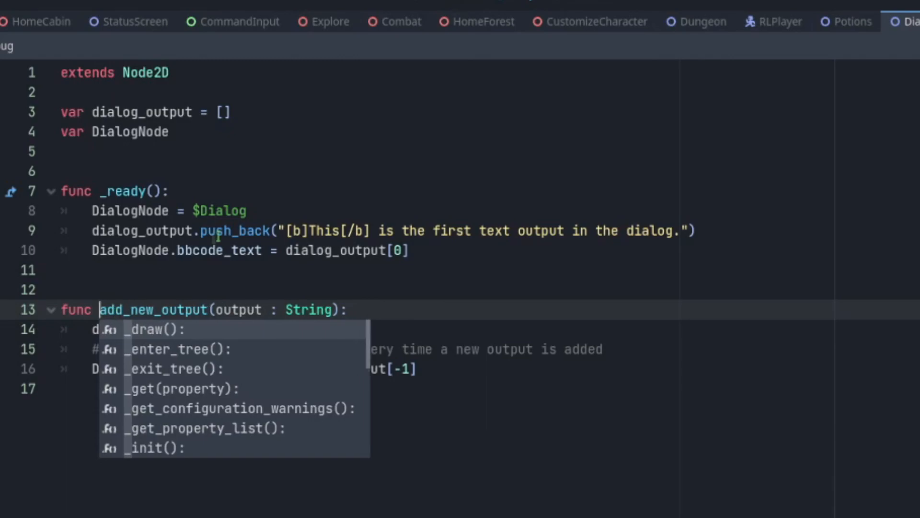
key("Escape")
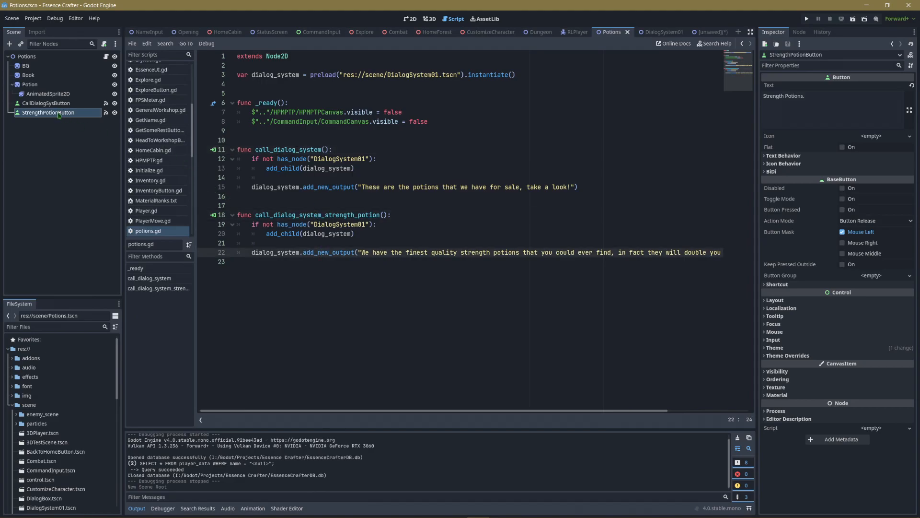
Show the selected button's Signals list in the Node tab
left_click(798, 32)
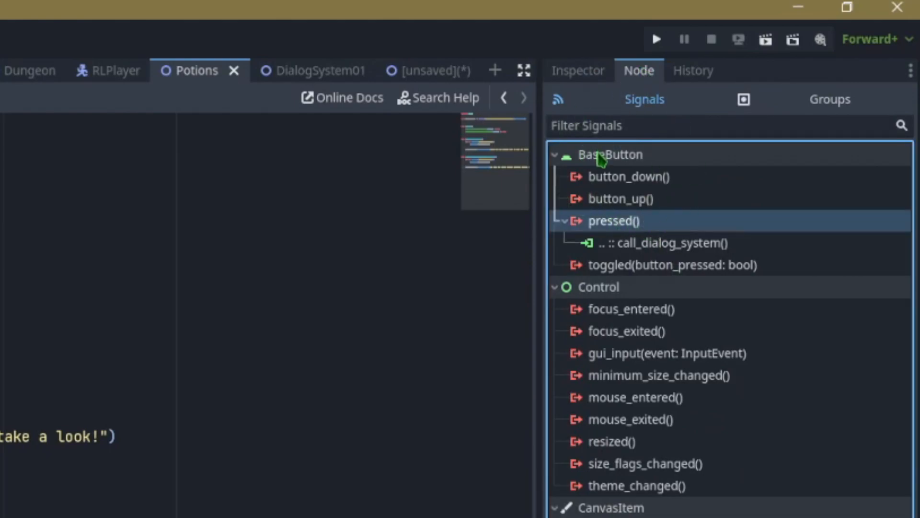
left_click(656, 39)
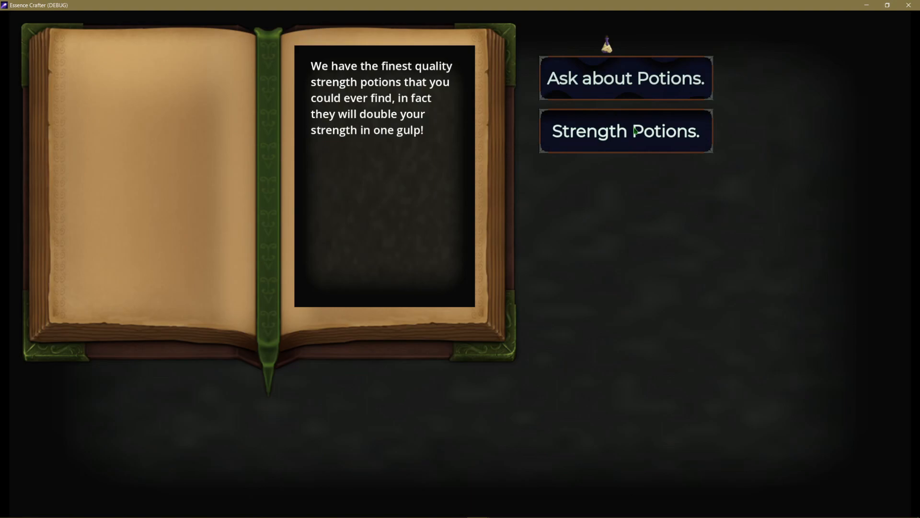